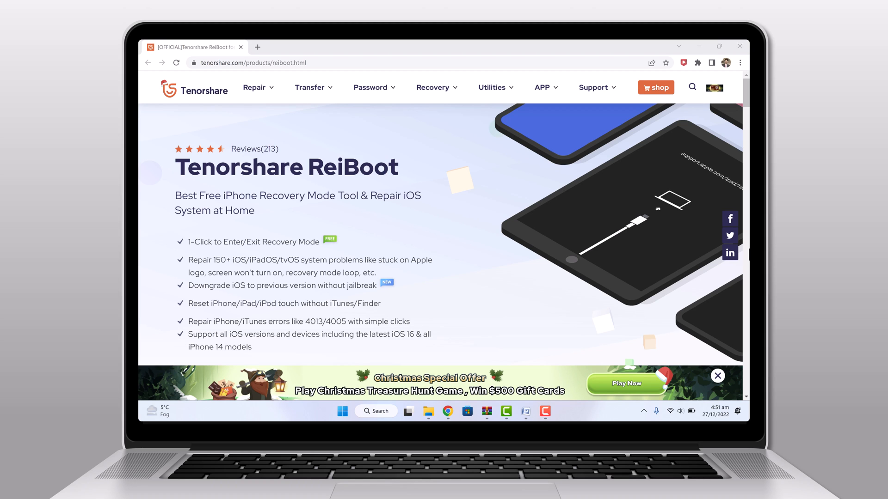
mouse_move(219, 190)
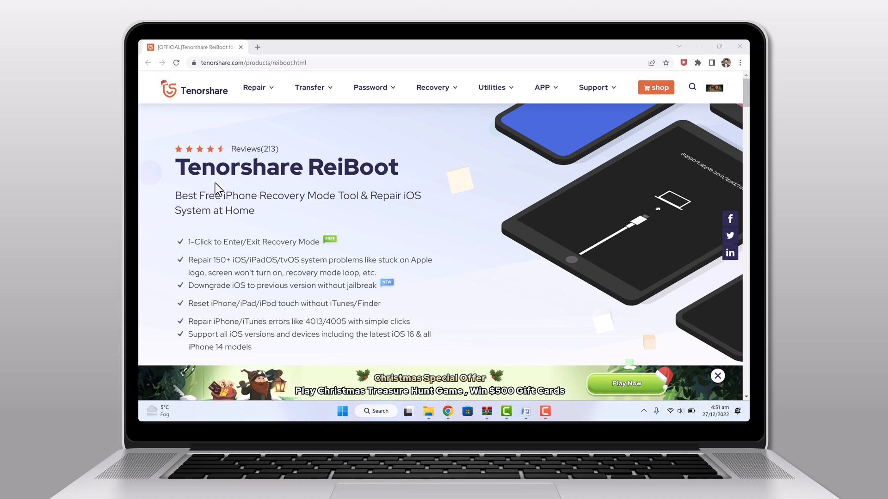
mouse_move(349, 189)
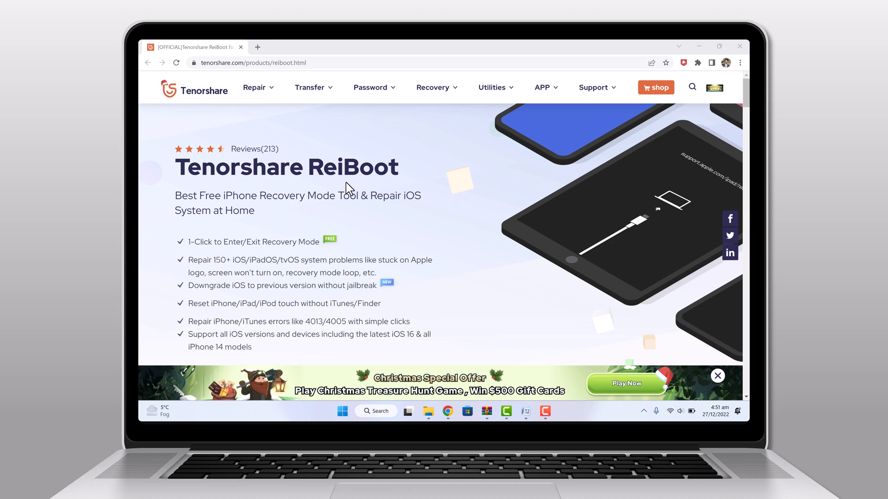
mouse_move(323, 195)
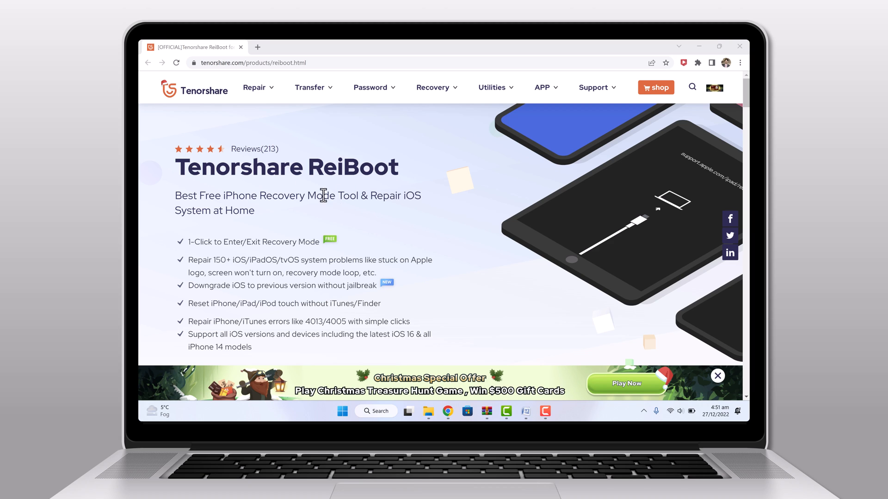
mouse_move(275, 214)
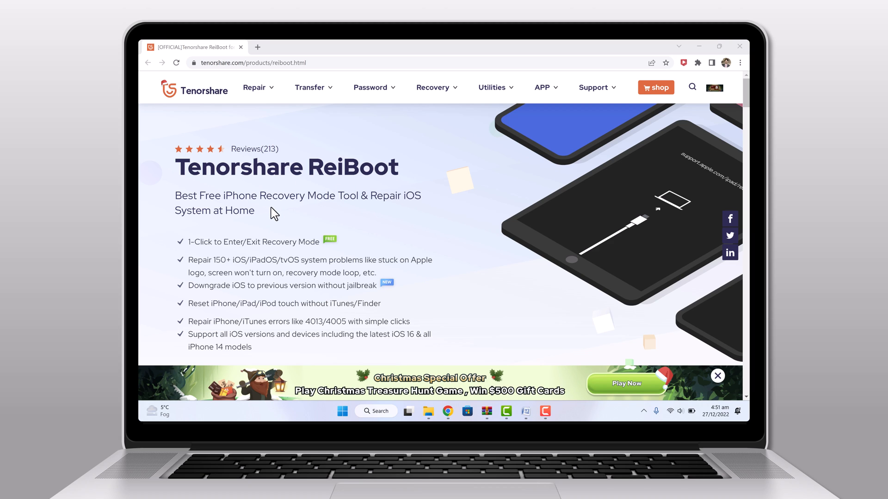
mouse_move(394, 212)
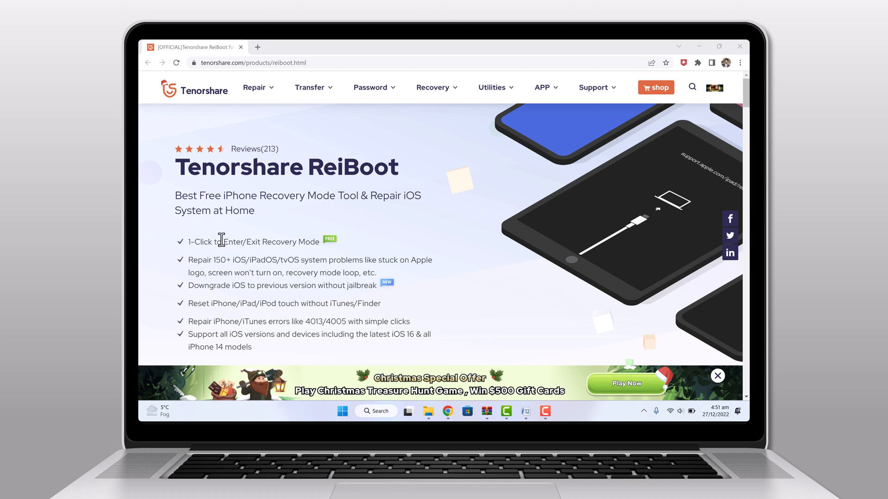
Open the Christmas Treasure Hunt page from the footer banner and browse its deals, coupon and contest
scroll("down", 3)
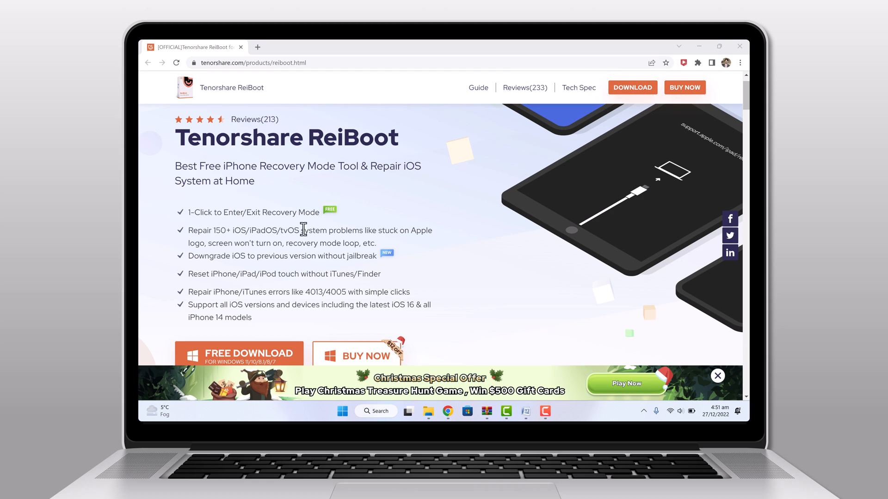
mouse_move(338, 232)
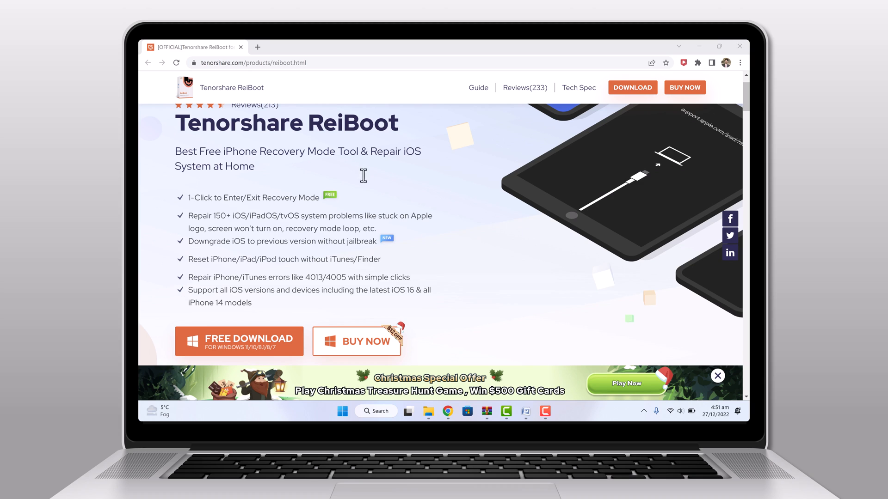
mouse_move(326, 136)
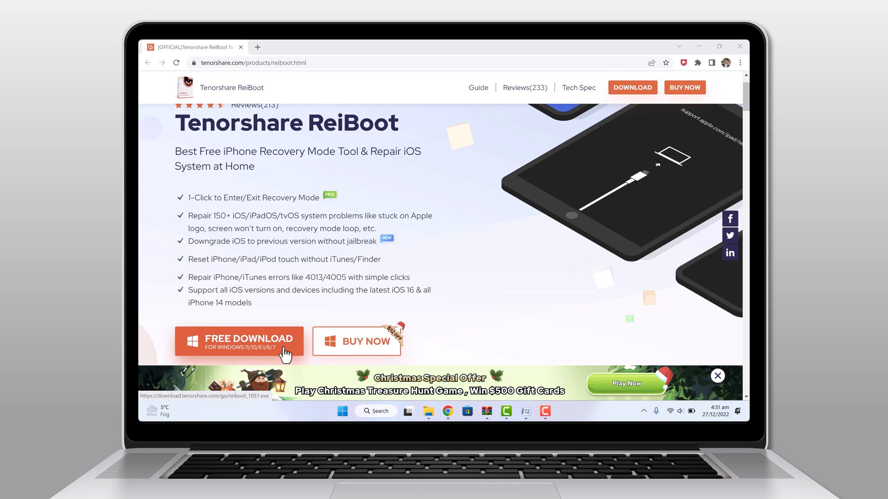
mouse_move(556, 391)
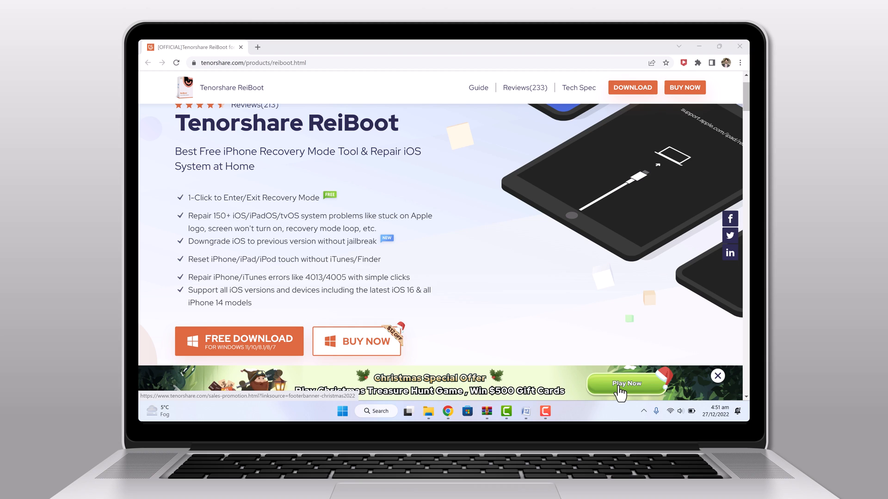
left_click(625, 383)
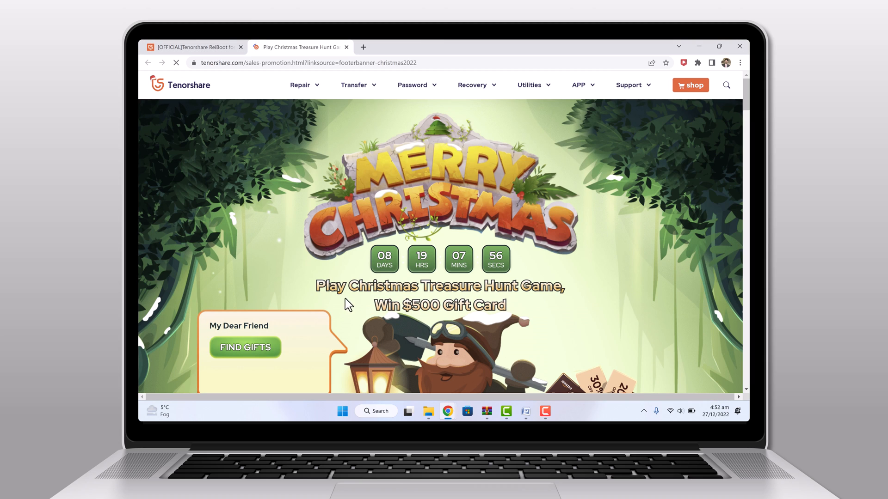
mouse_move(482, 326)
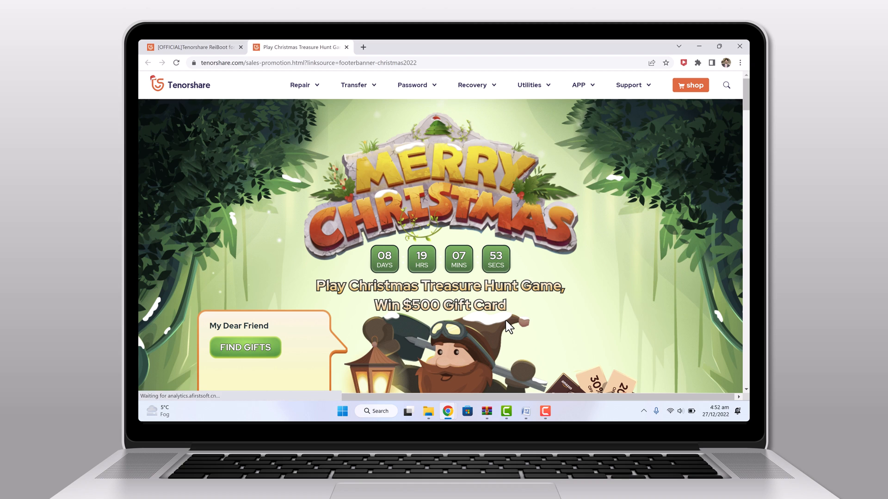
scroll("down", 3)
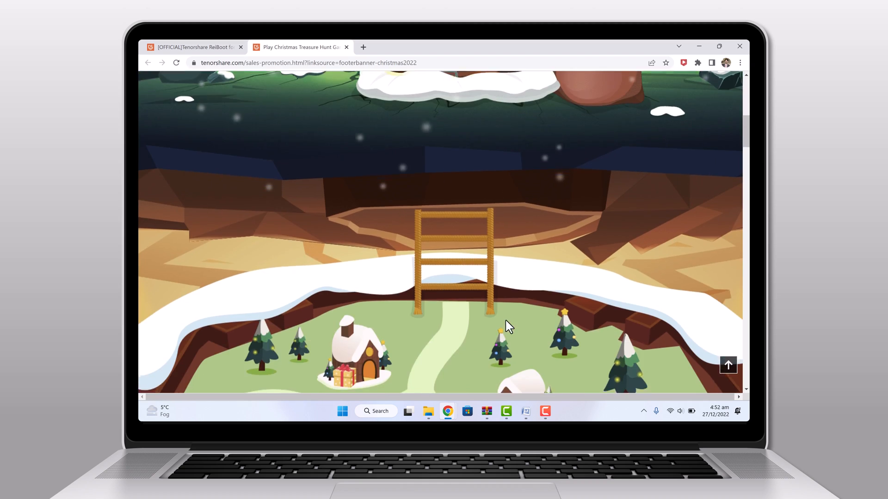
scroll("down", 3)
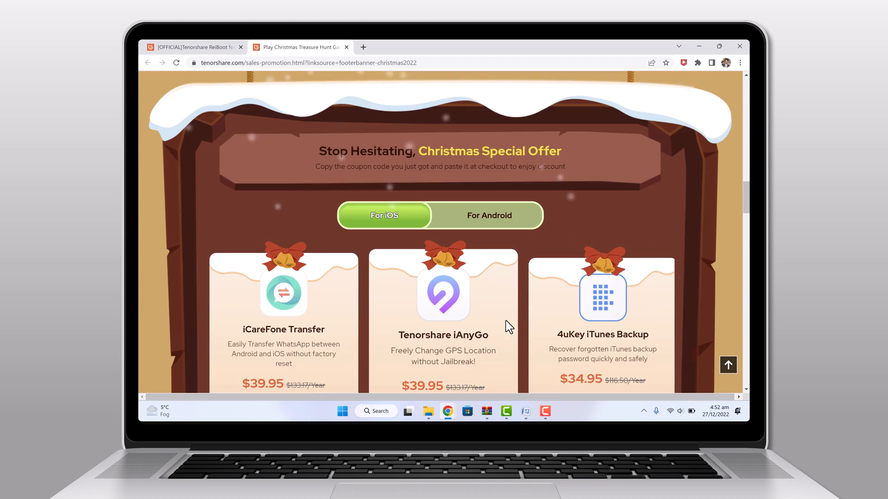
scroll("down", 3)
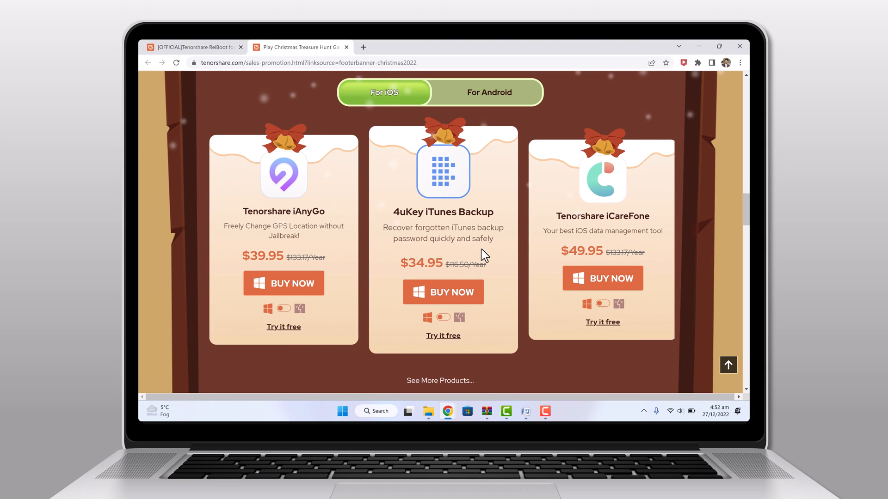
mouse_move(457, 286)
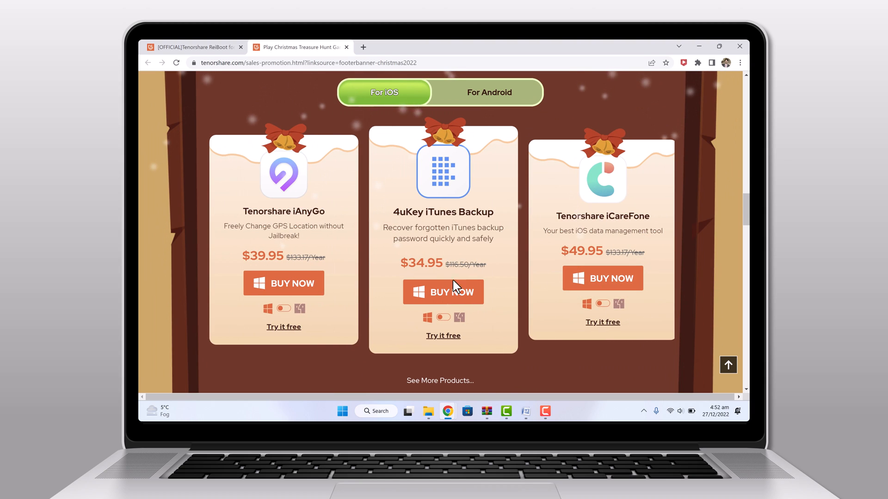
mouse_move(672, 357)
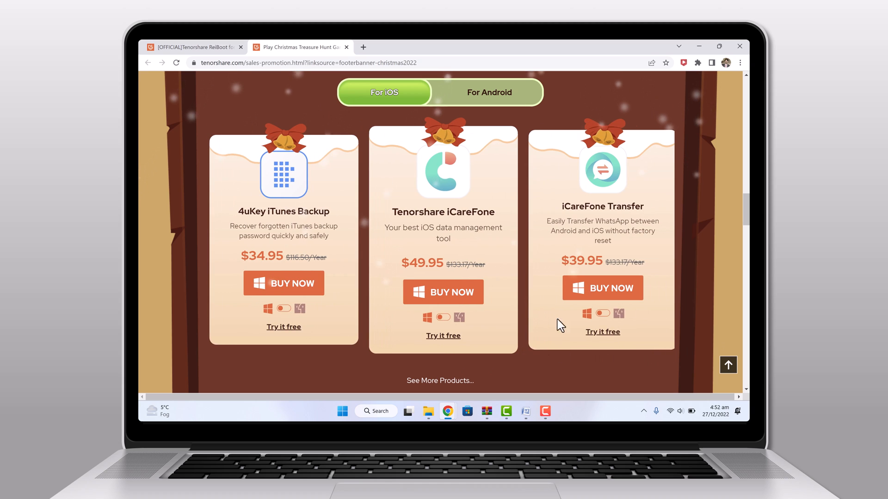
mouse_move(630, 282)
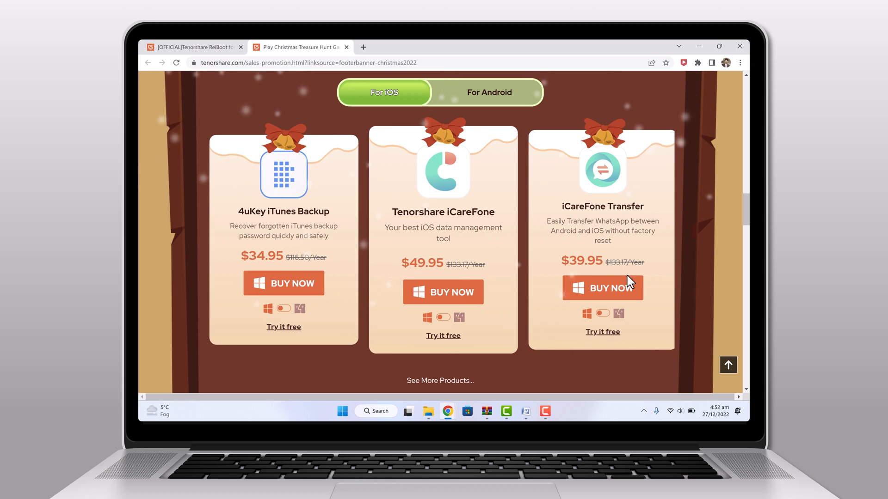
scroll("down", 3)
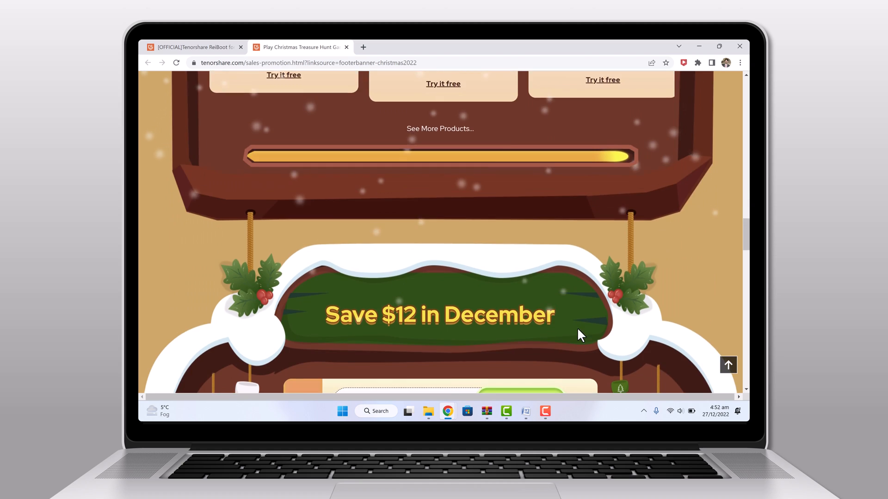
scroll("down", 3)
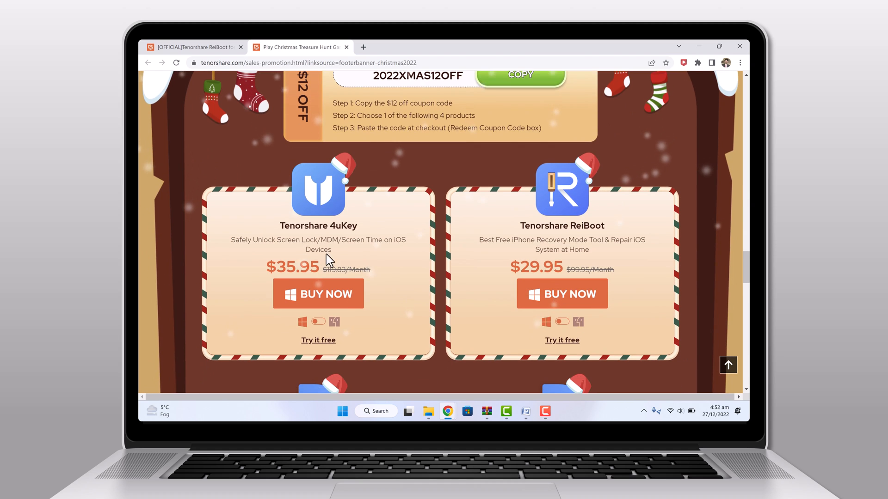
scroll("down", 3)
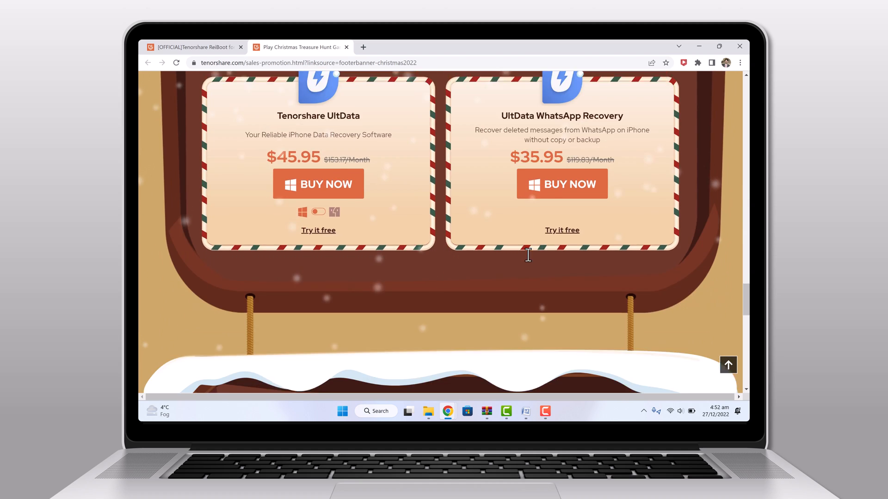
scroll("down", 3)
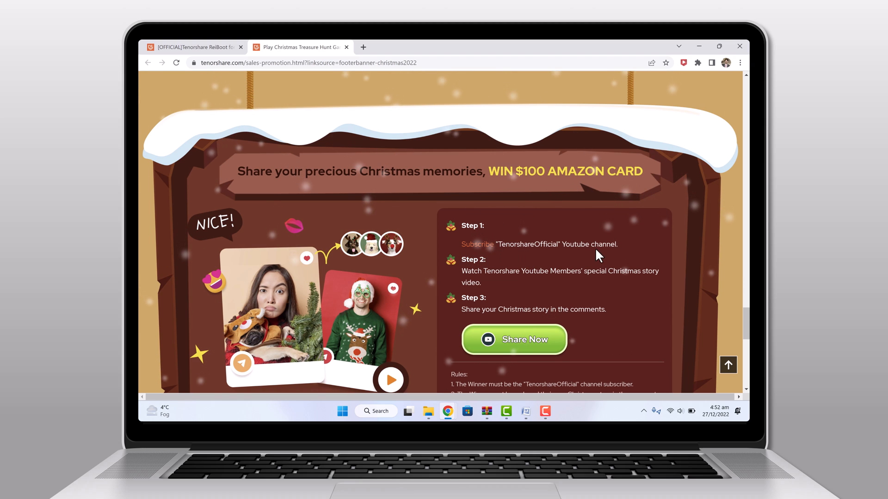
mouse_move(527, 348)
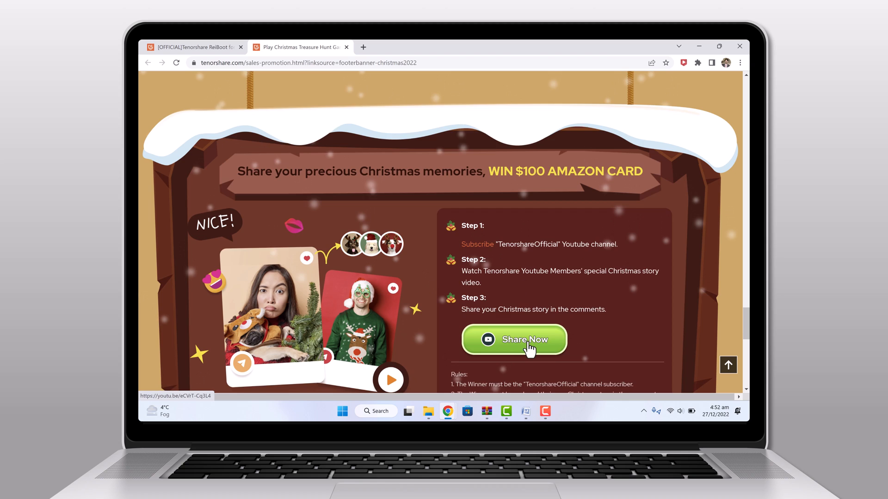
scroll("down", 3)
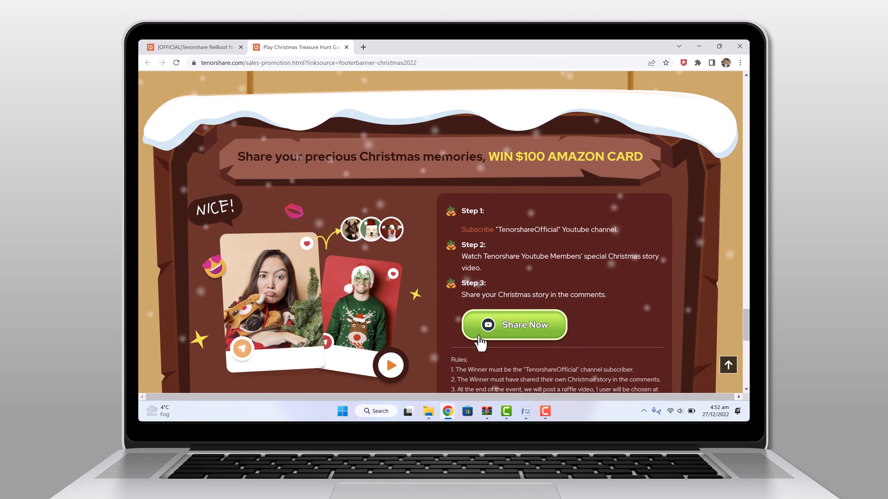
mouse_move(477, 293)
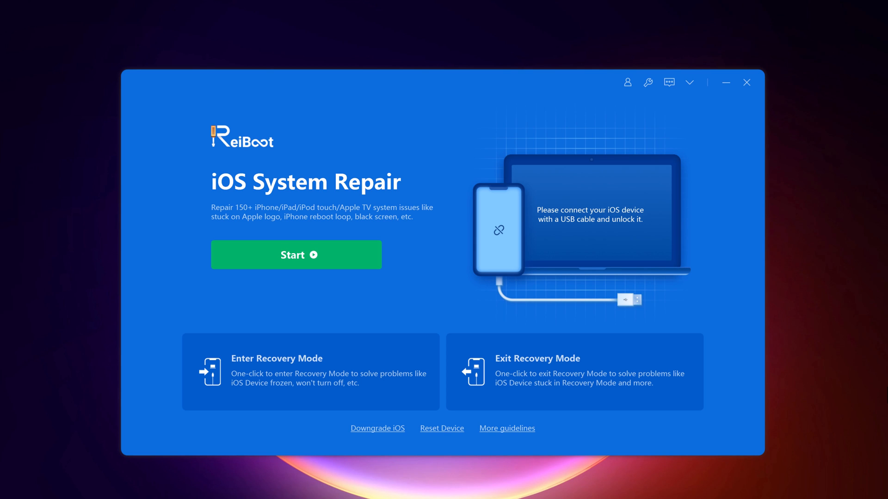
mouse_move(258, 172)
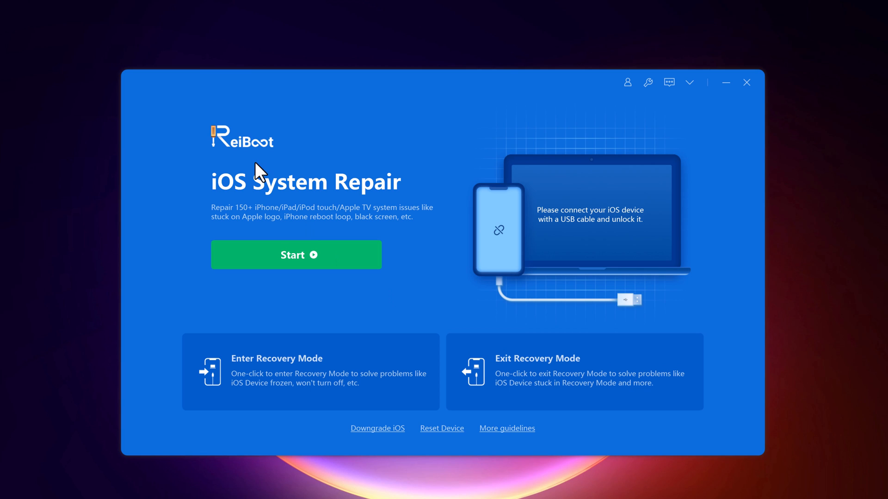
mouse_move(333, 231)
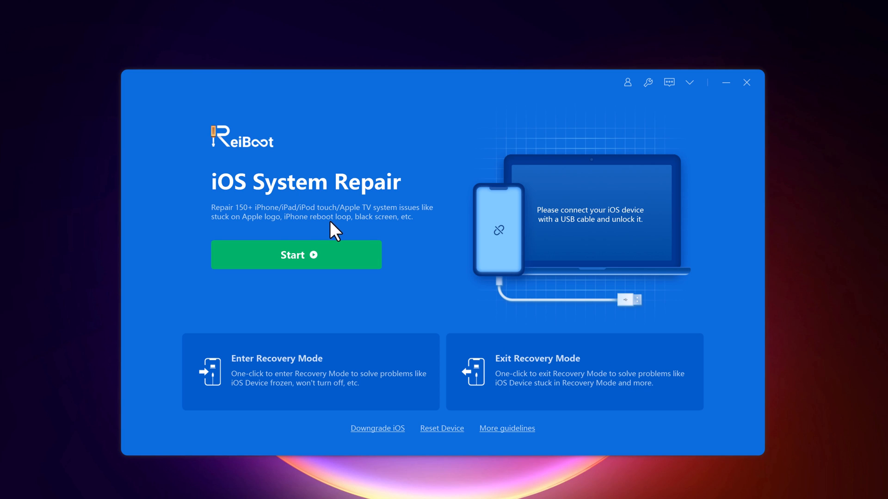
mouse_move(299, 235)
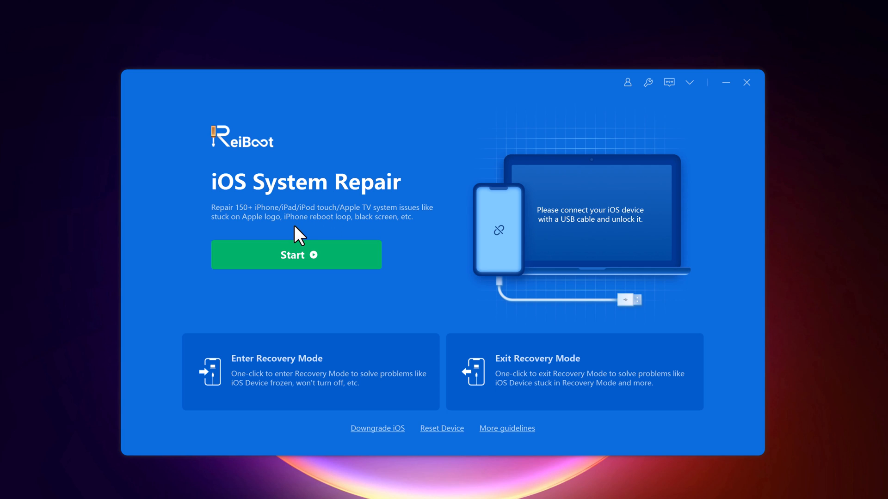
mouse_move(298, 396)
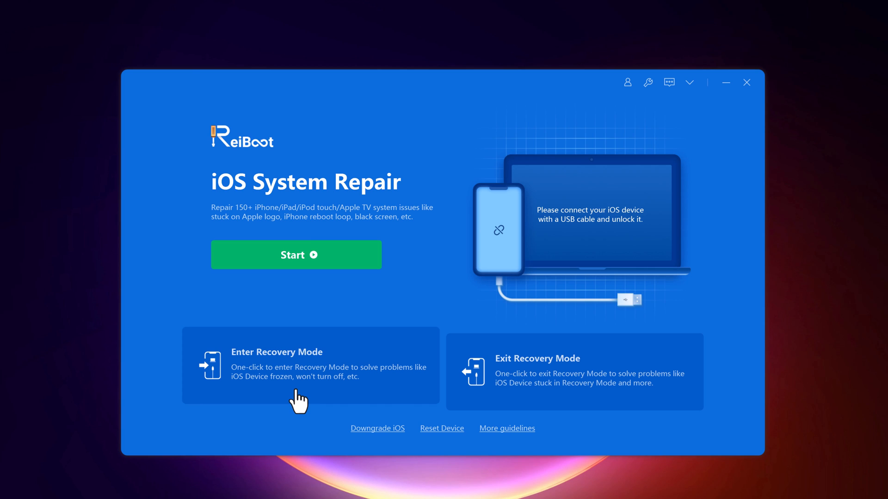
mouse_move(566, 396)
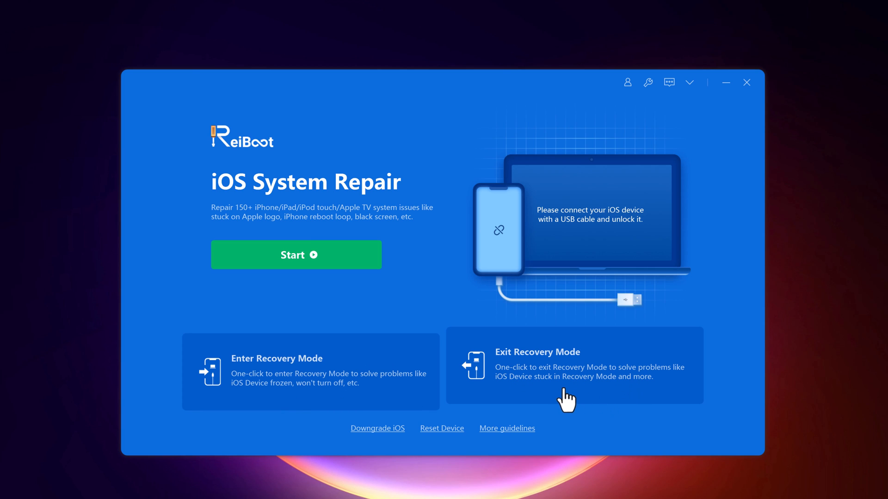
mouse_move(560, 399)
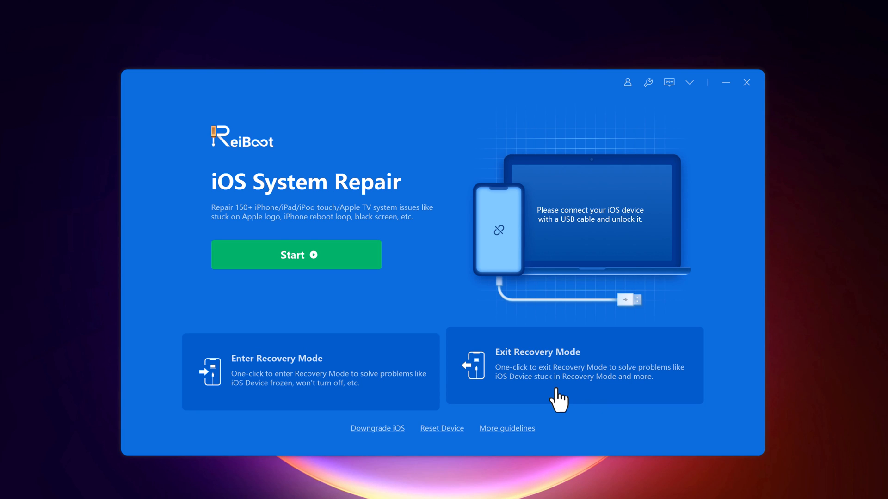
mouse_move(320, 277)
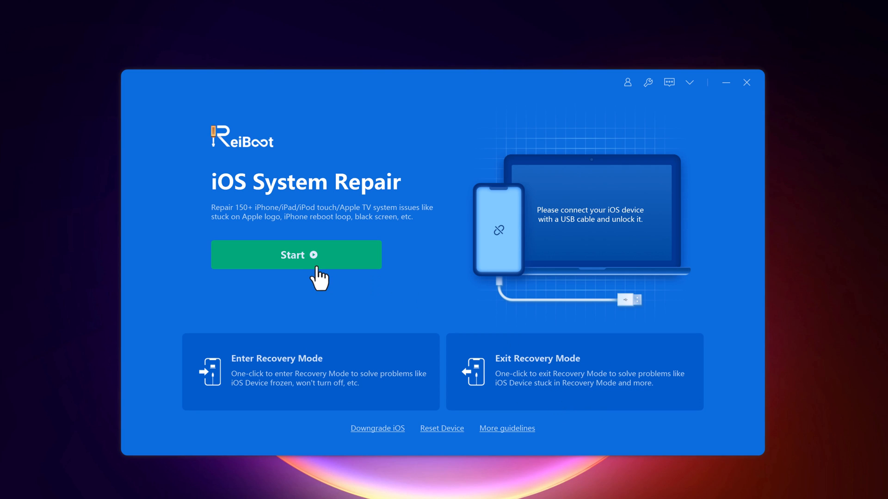
Start the iOS system repair, briefly select Deep Repair, then proceed with Standard Repair
left_click(296, 255)
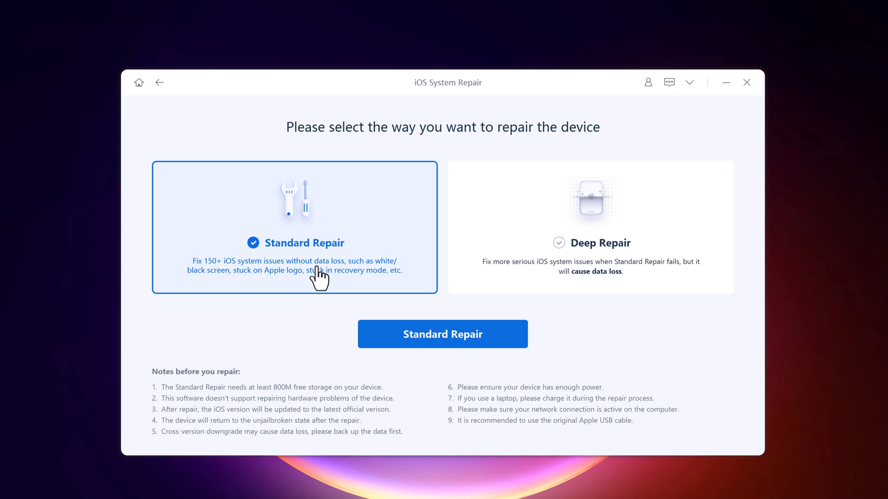
mouse_move(215, 226)
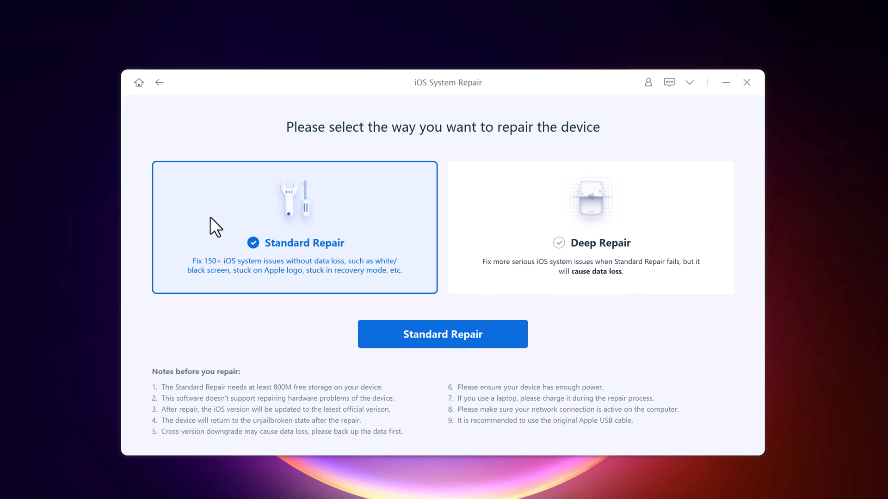
mouse_move(254, 283)
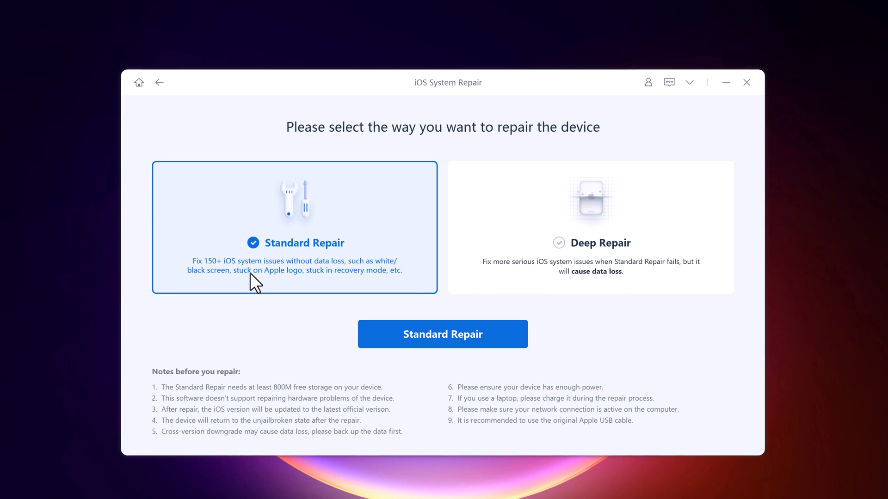
mouse_move(303, 285)
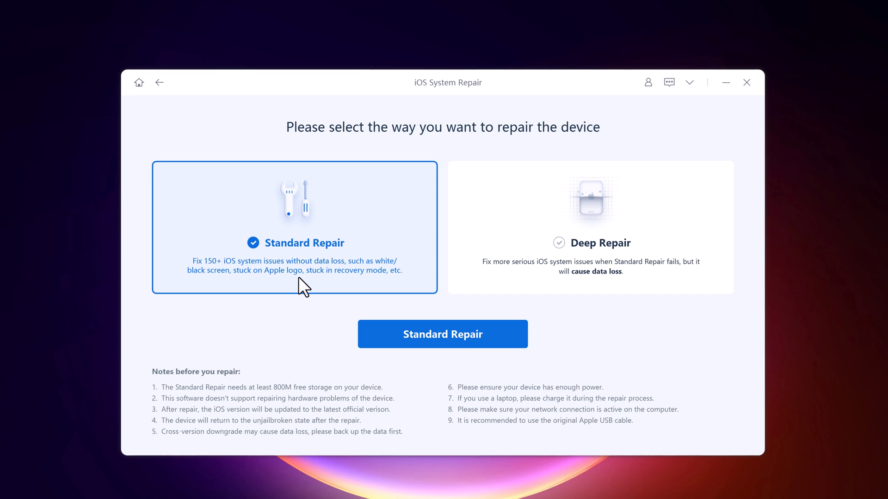
mouse_move(547, 285)
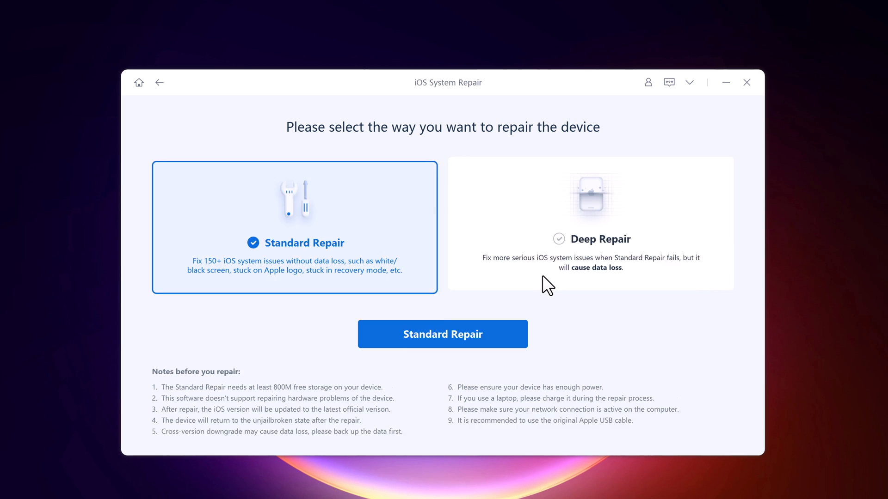
left_click(590, 226)
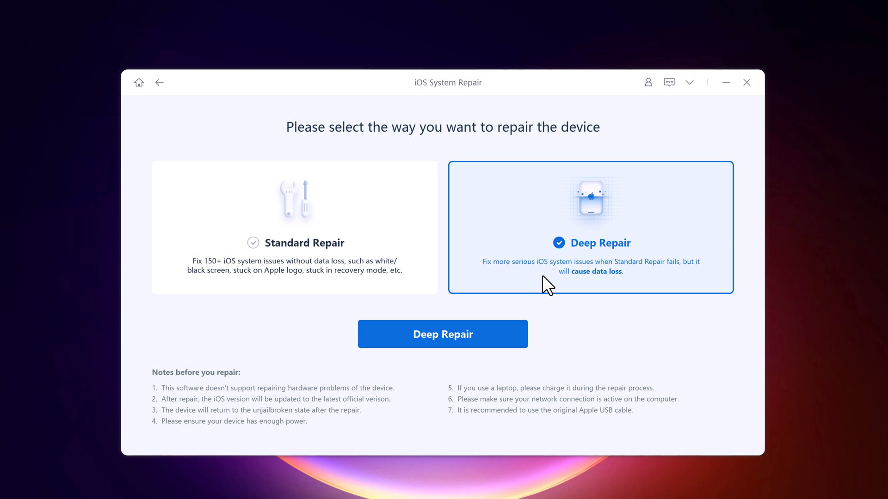
mouse_move(376, 283)
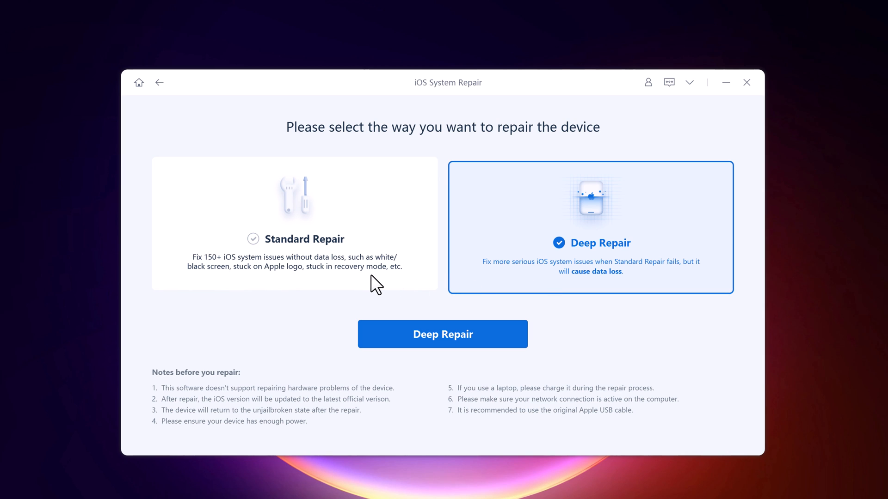
left_click(294, 227)
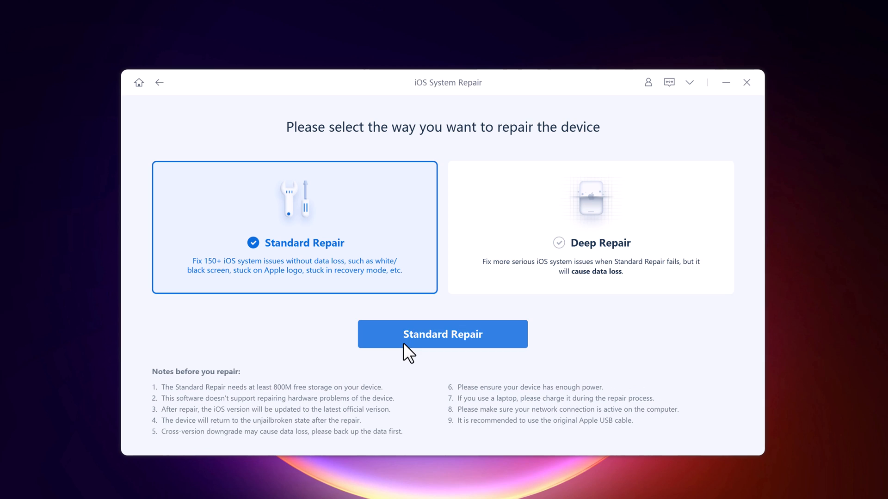
mouse_move(348, 329)
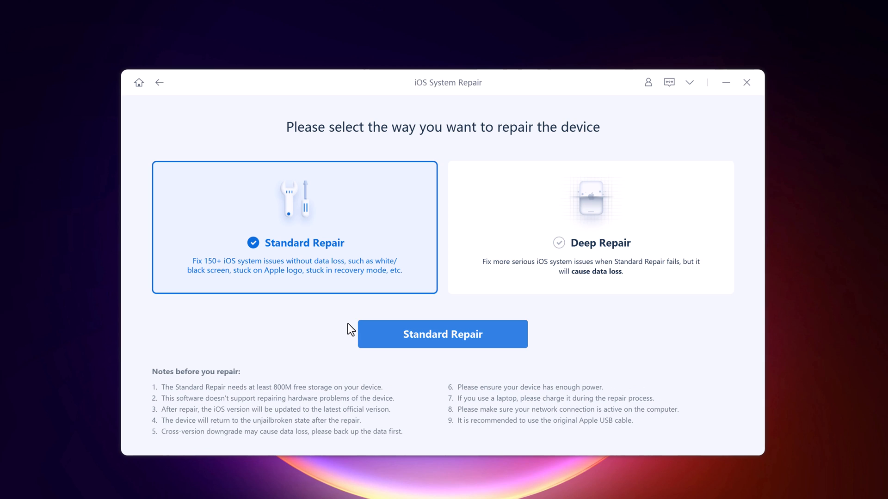
left_click(442, 333)
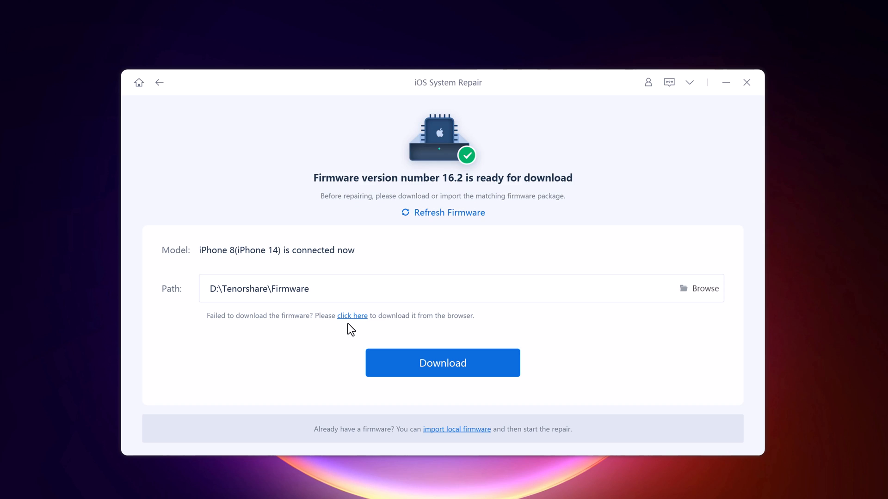
Download the iOS 16.2 firmware package to D:\Tenorshare\Firmware
left_click(396, 289)
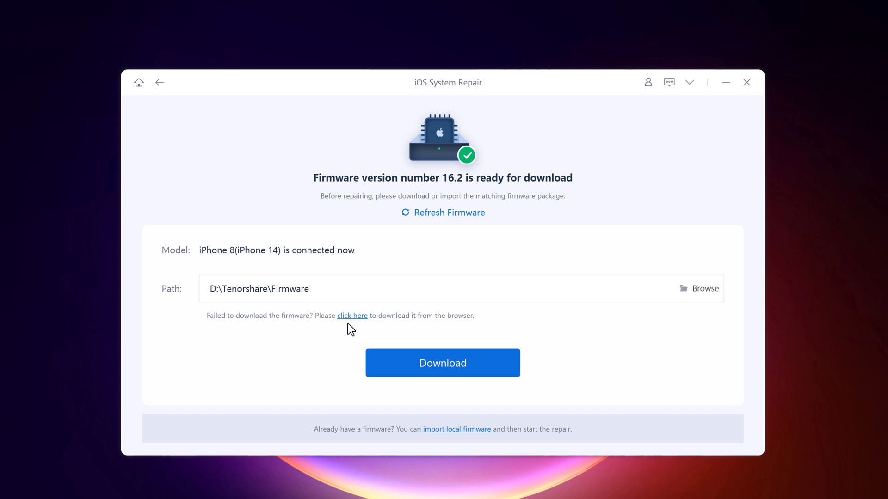
mouse_move(350, 331)
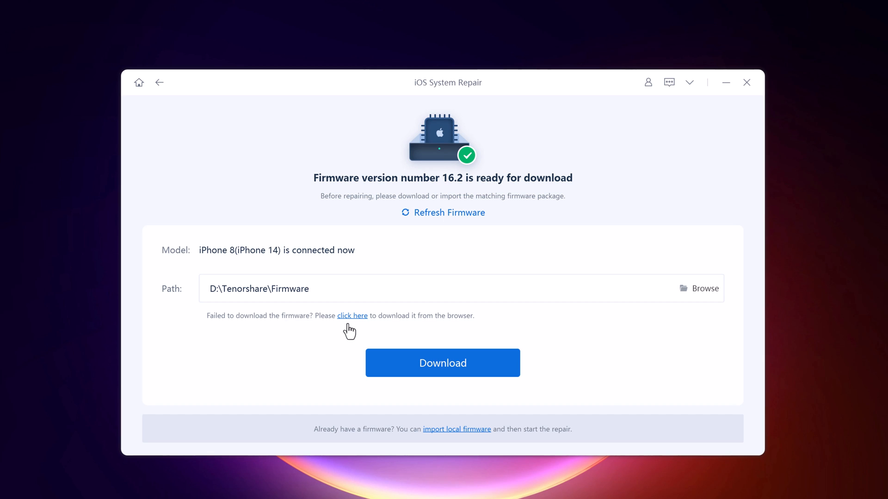
left_click(442, 363)
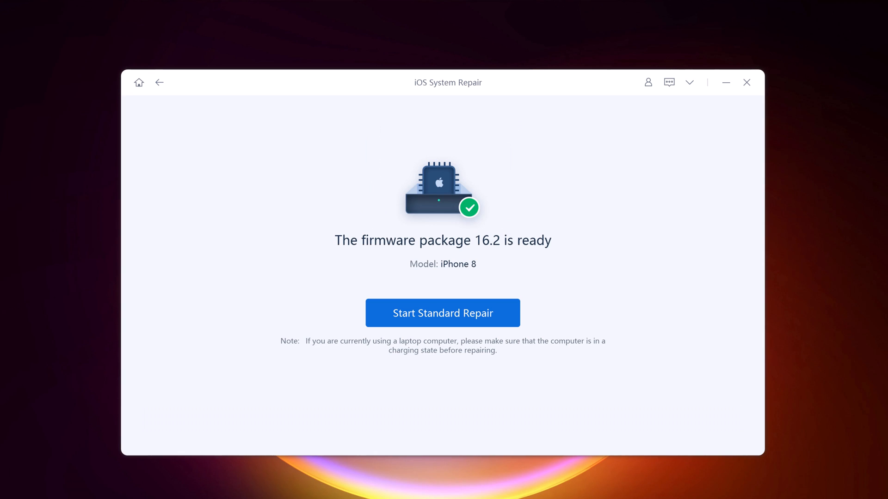
mouse_move(220, 134)
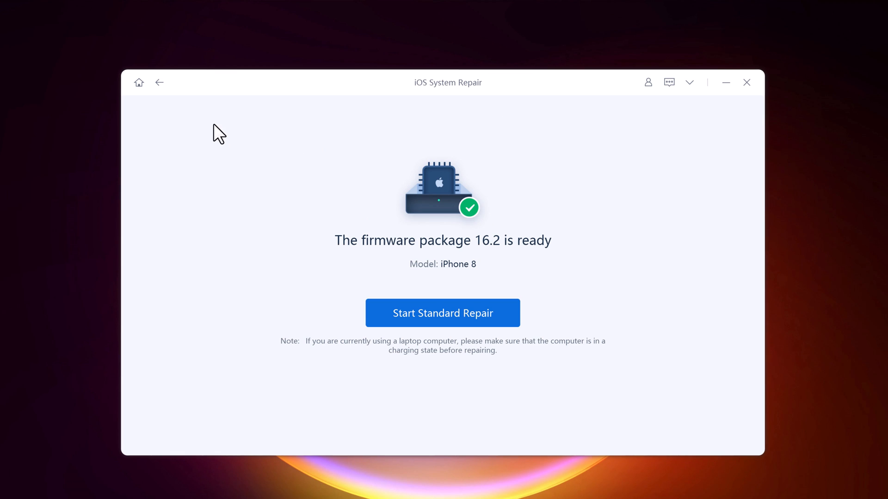
mouse_move(702, 282)
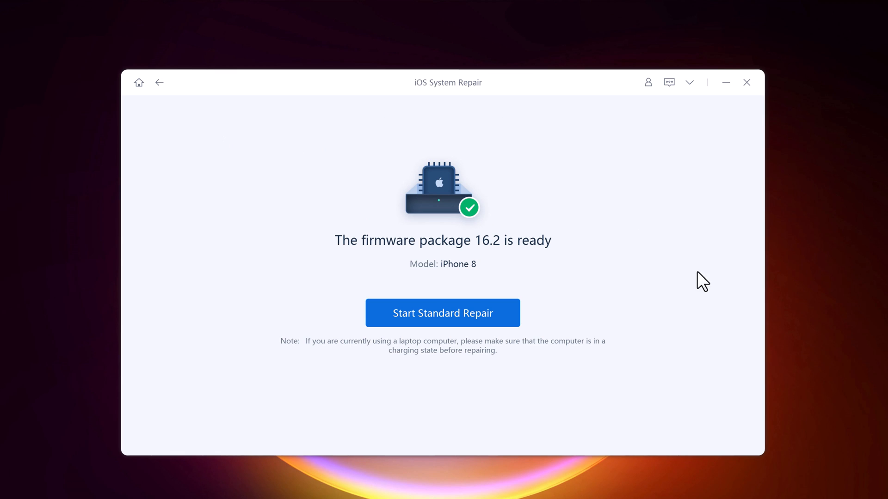
mouse_move(495, 328)
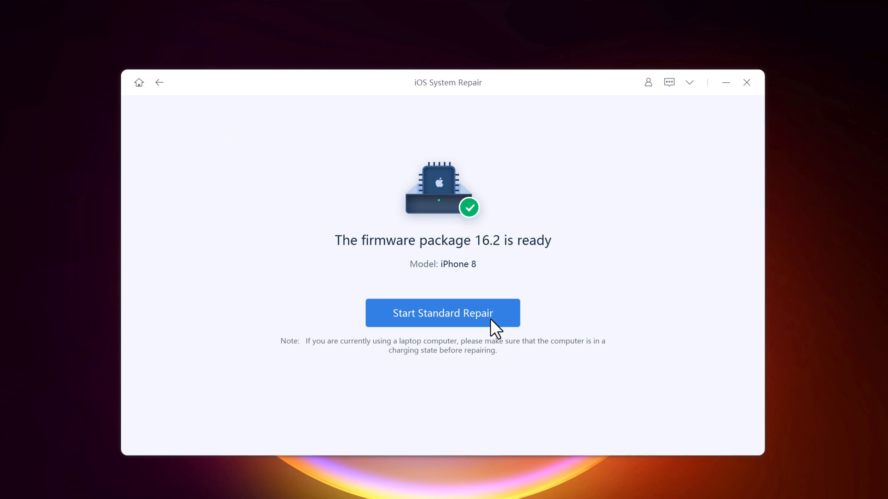
Run Standard Repair on the iPhone 8 with the 16.2 firmware until it completes
left_click(443, 313)
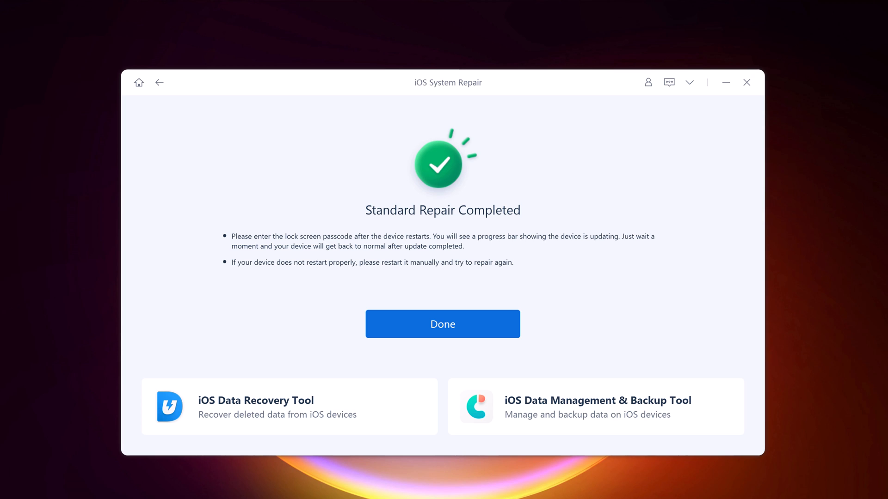
mouse_move(474, 250)
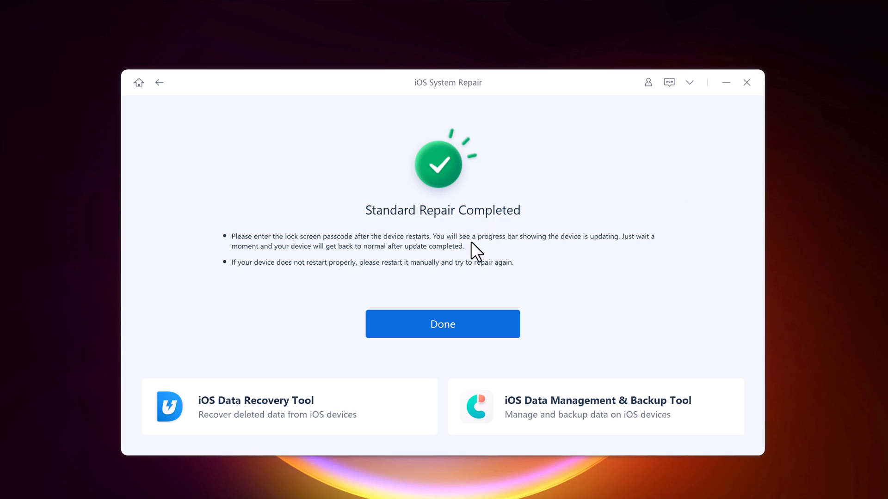
mouse_move(519, 271)
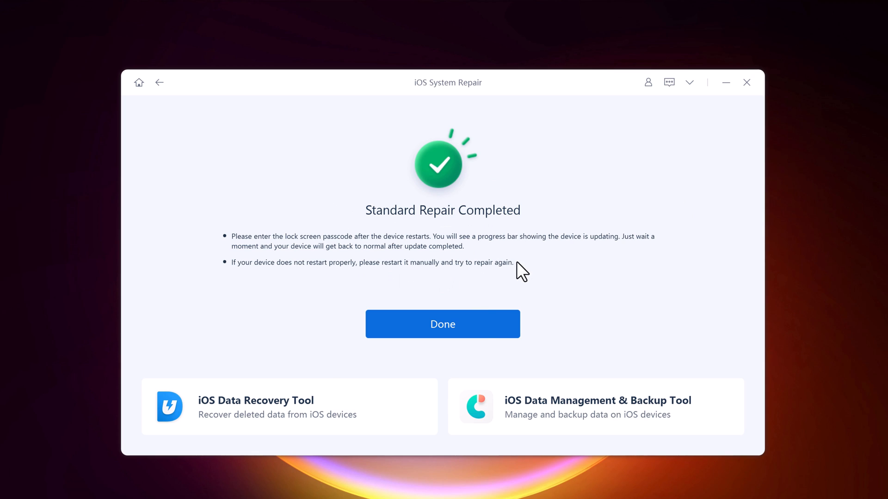